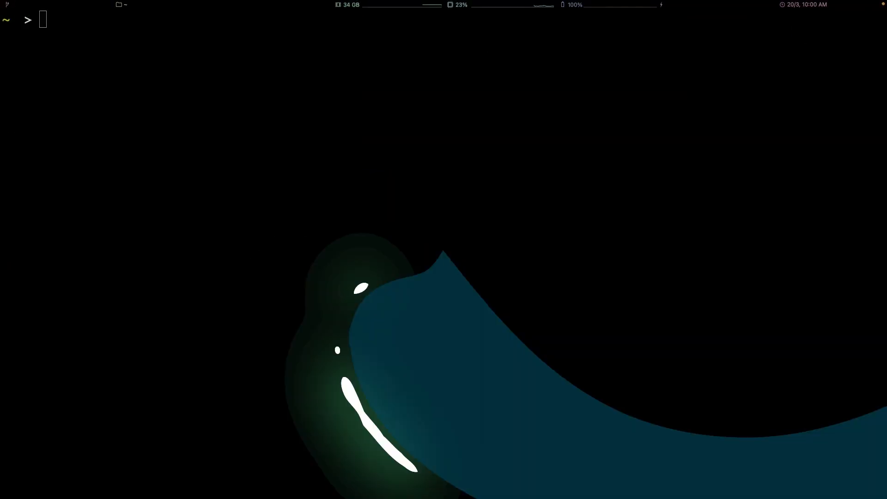
Step: Enter history | grep "melos publish" at the zsh prompt without running it
text(history | grep "melos publish")
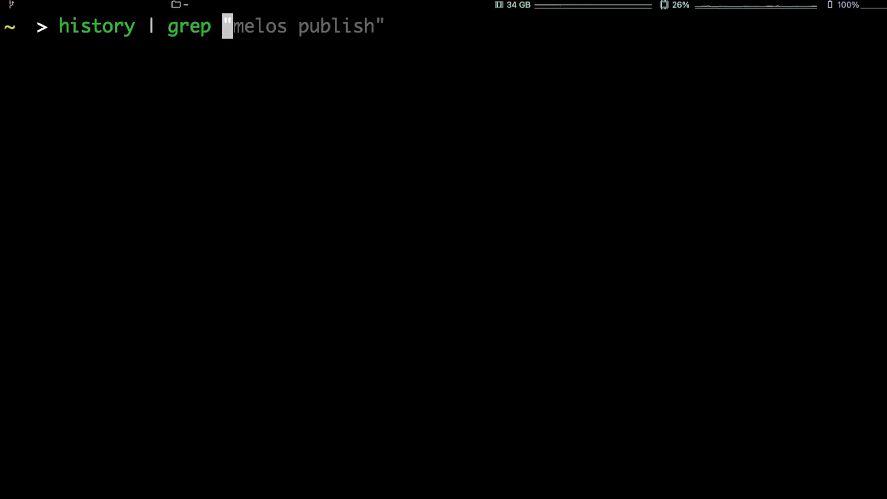
Step: Run history | grep with the pattern "fl" to list past flutter commands
text(fl")
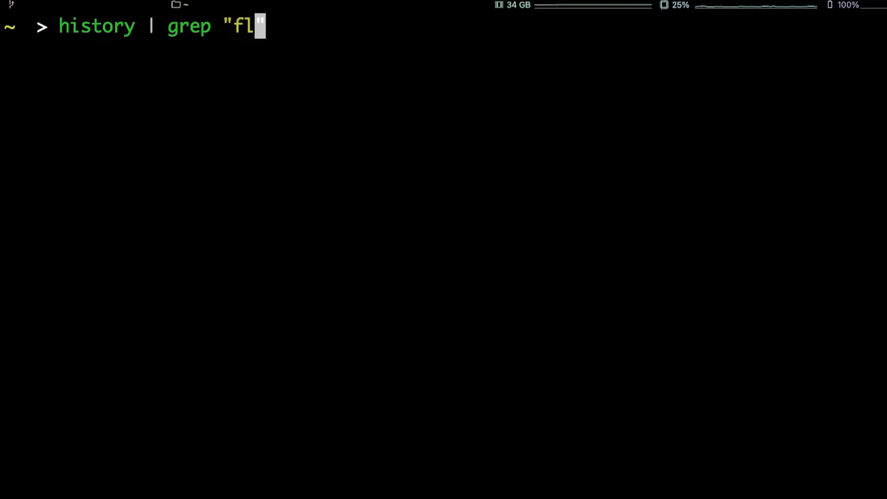
key(Return)
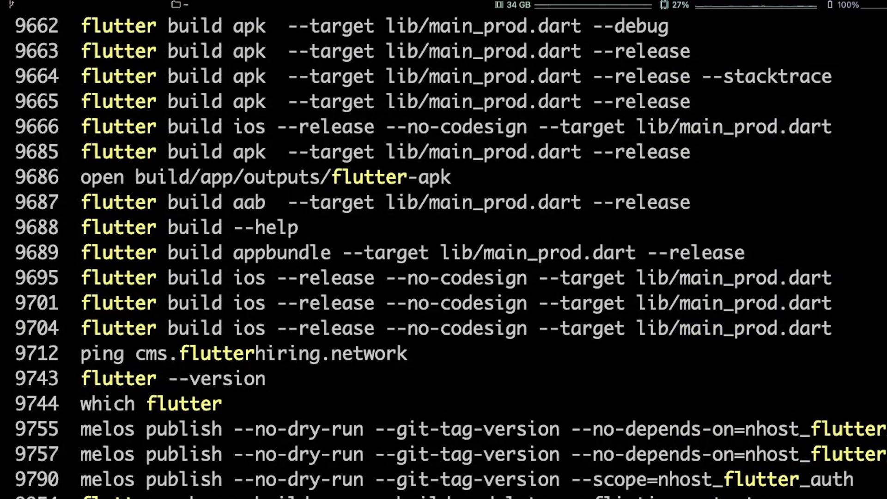
key(ctrl+r)
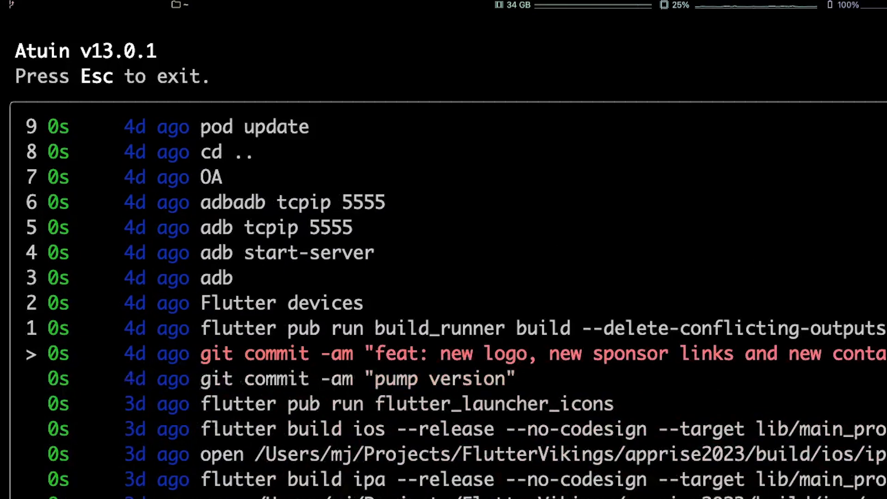
Step: Scroll Atuin's full-screen history down to the recent atuin install and zsh hook commands
scroll(down, 3)
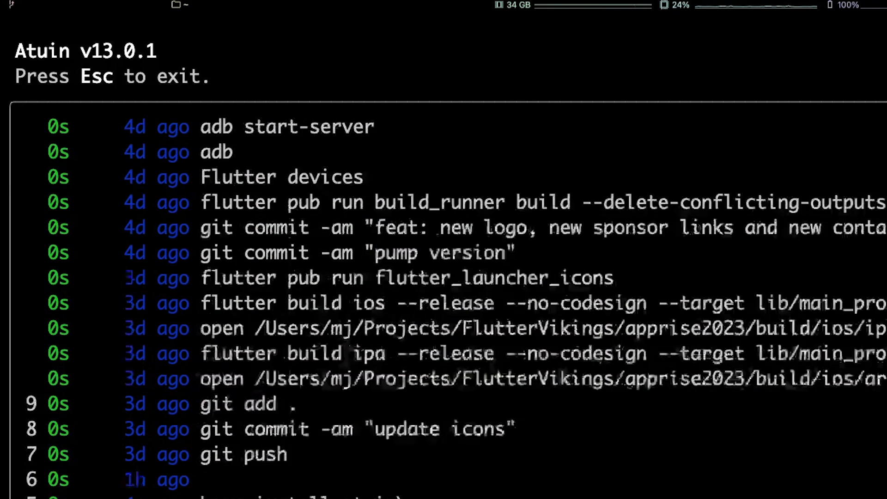
scroll(down, 3)
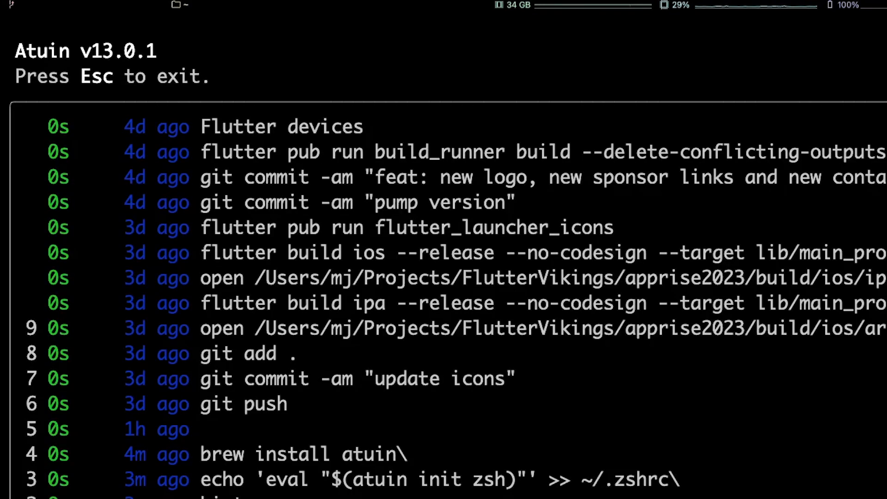
scroll(down, 3)
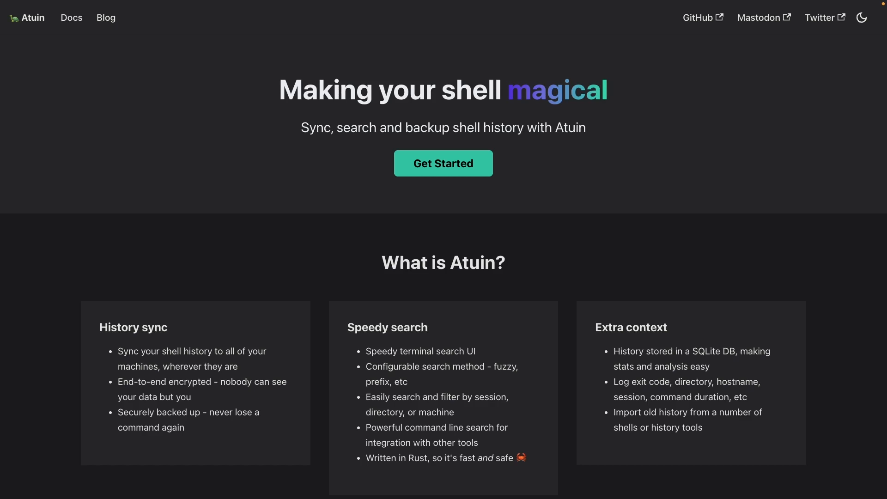
Step: Open the Getting Started docs from the Atuin homepage
click(71, 17)
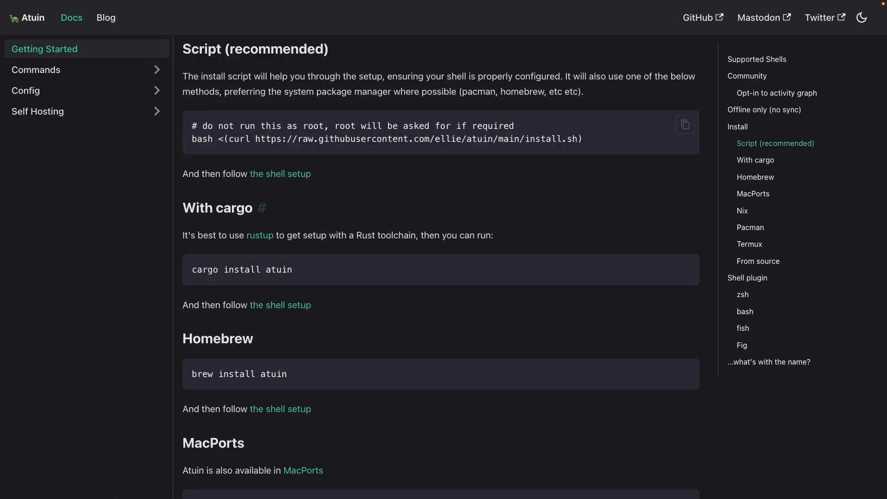
Step: Scroll past the script, cargo, Homebrew and MacPorts methods to the zsh Shell plugin section
scroll(down, 3)
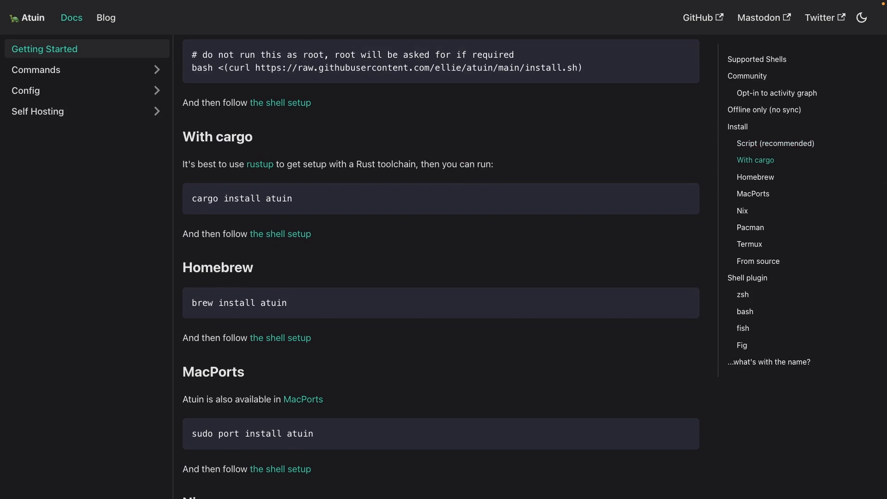
scroll(down, 3)
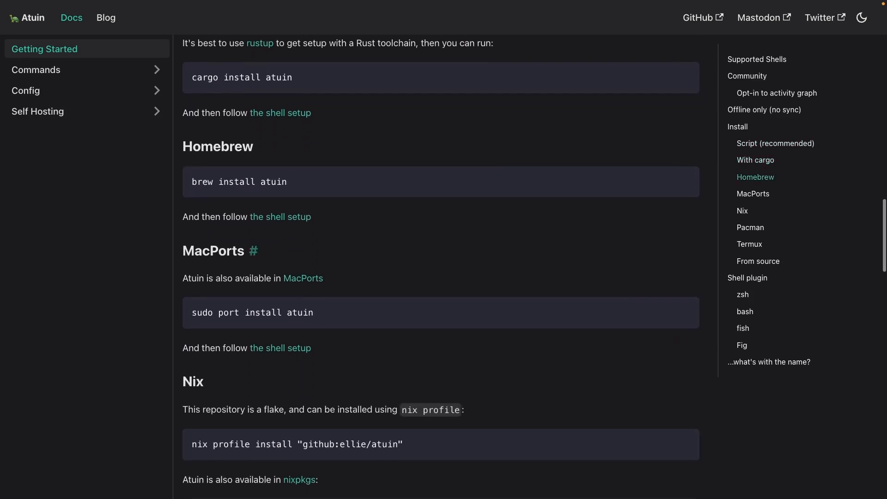
scroll(down, 3)
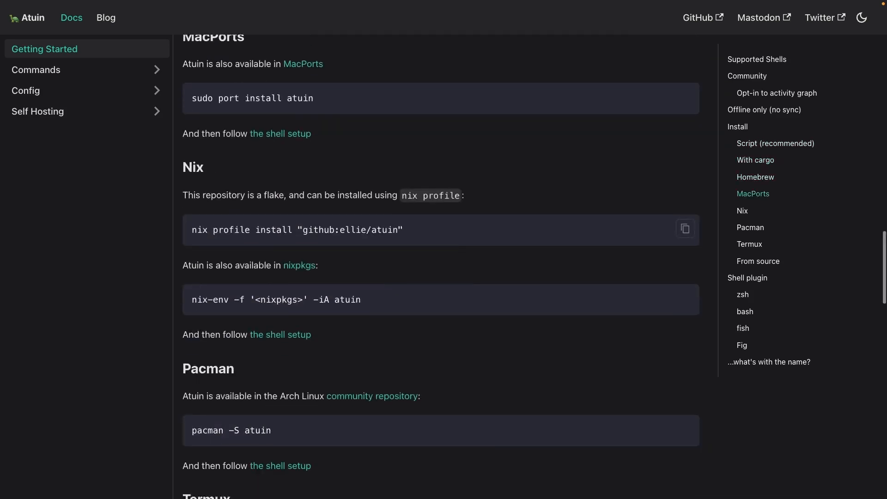
scroll(down, 3)
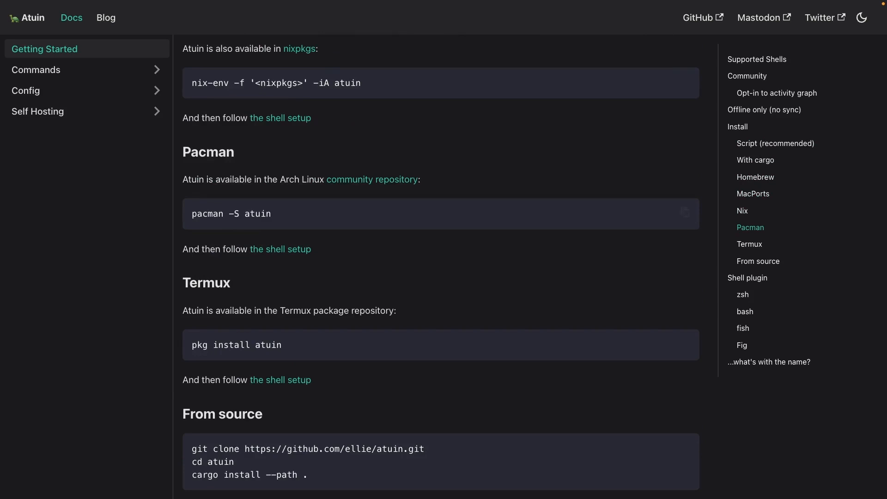
scroll(down, 3)
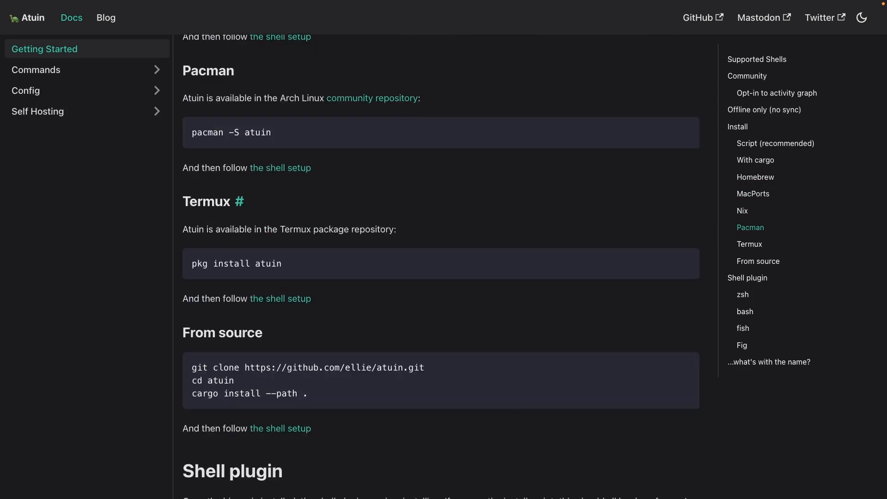
scroll(down, 3)
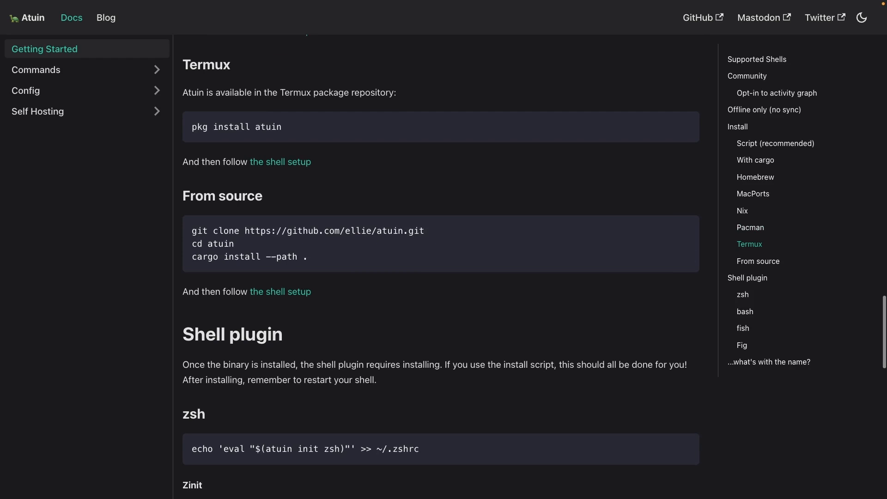
scroll(down, 3)
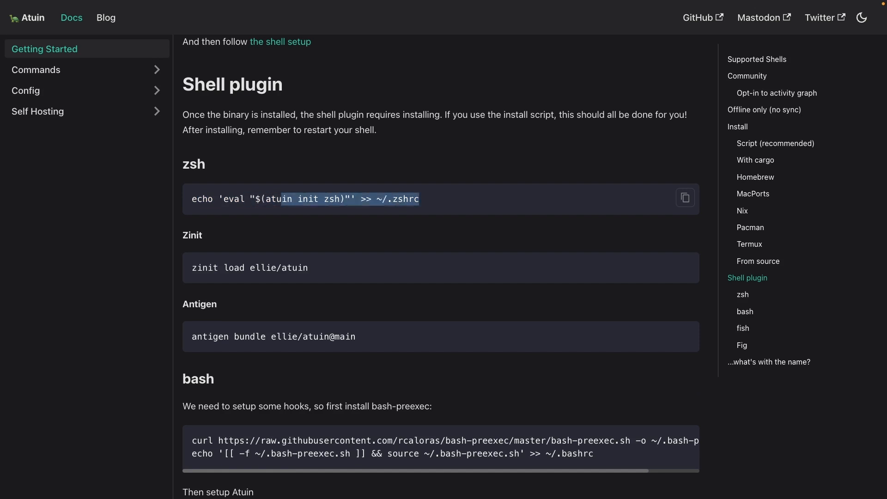
Step: Scroll to the bash and fish setup lines under Shell plugin
scroll(down, 3)
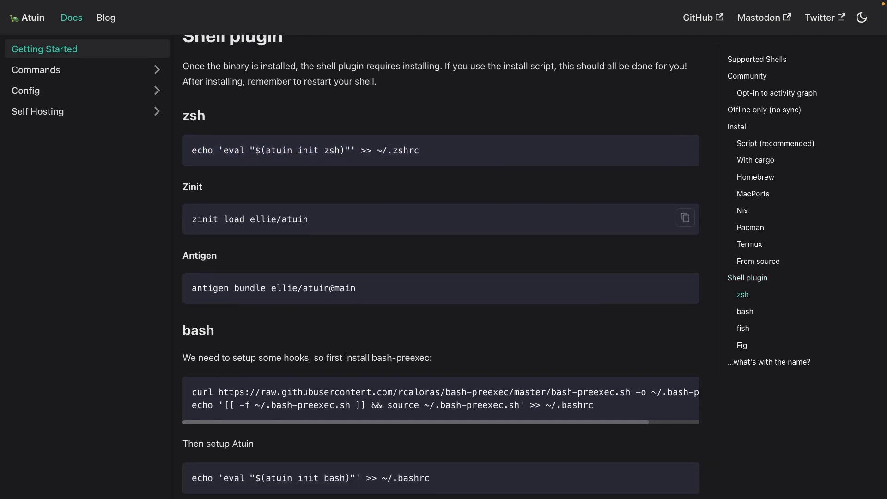
scroll(down, 3)
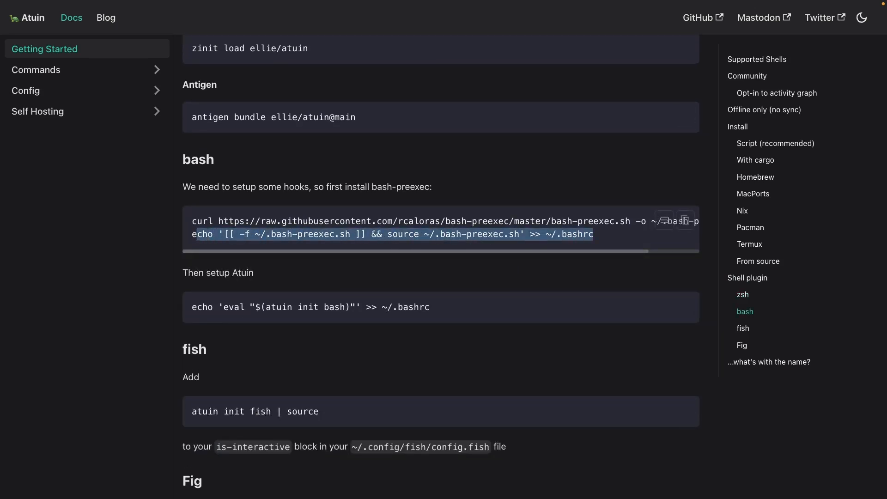
scroll(down, 3)
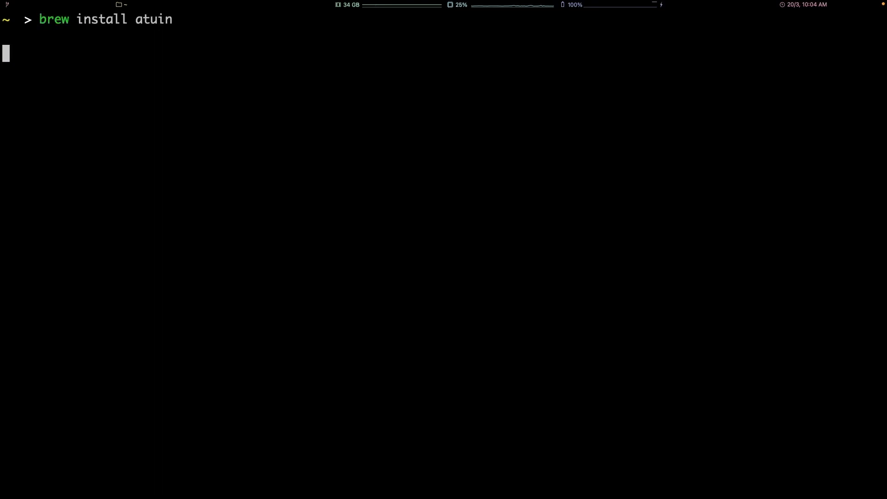
Step: Run brew install atuin (13.0.1 already installed) and launch Atuin's full-screen history search
key(Return)
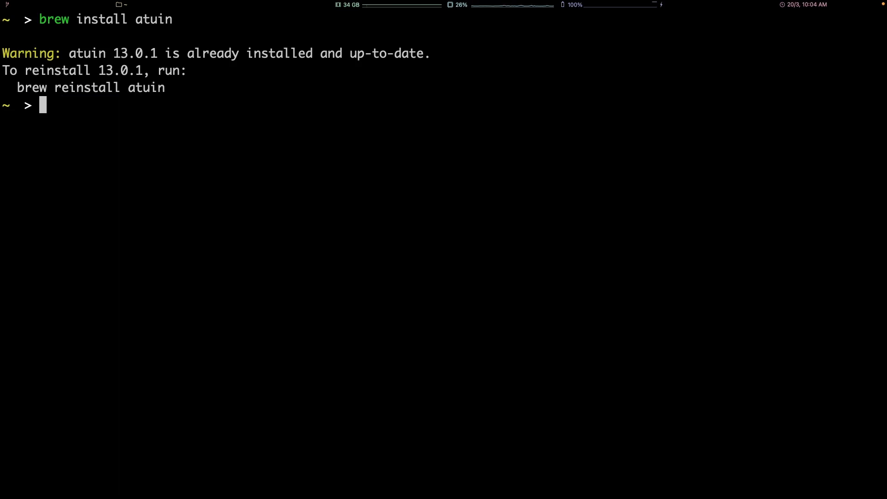
key(ctrl+r)
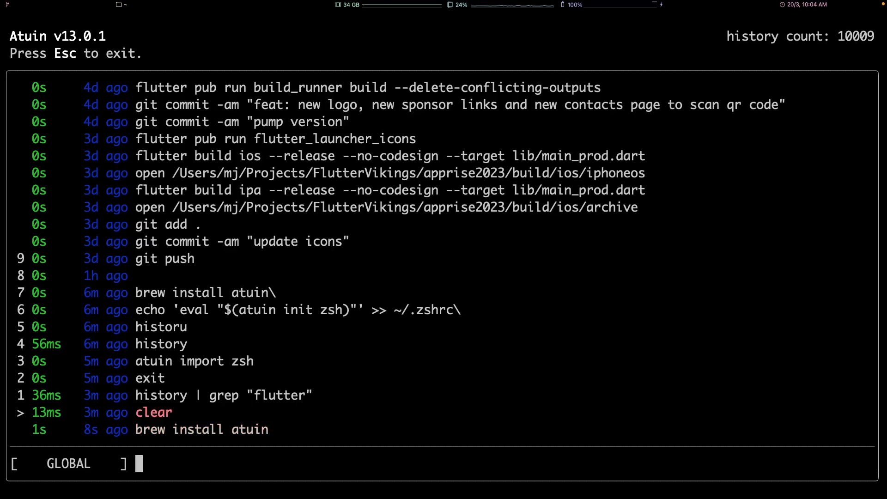
Step: Browse back to older entries in Atuin's history list, then exit the search
key(up)
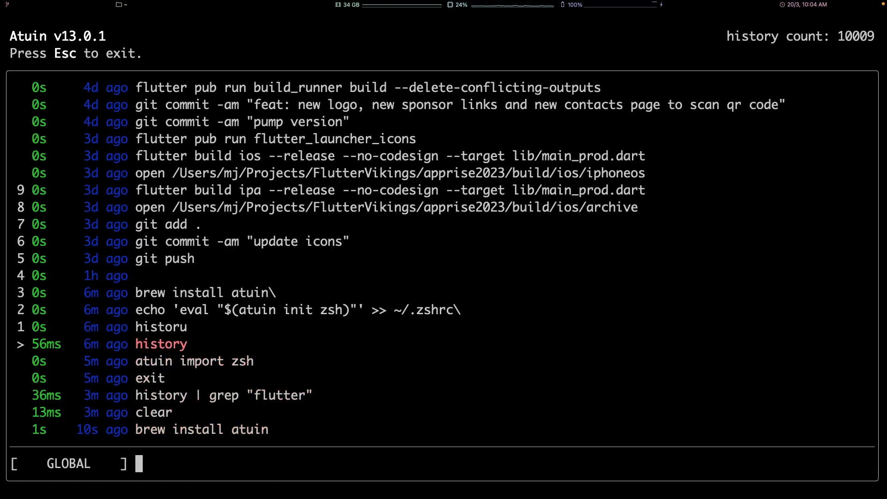
key(Escape)
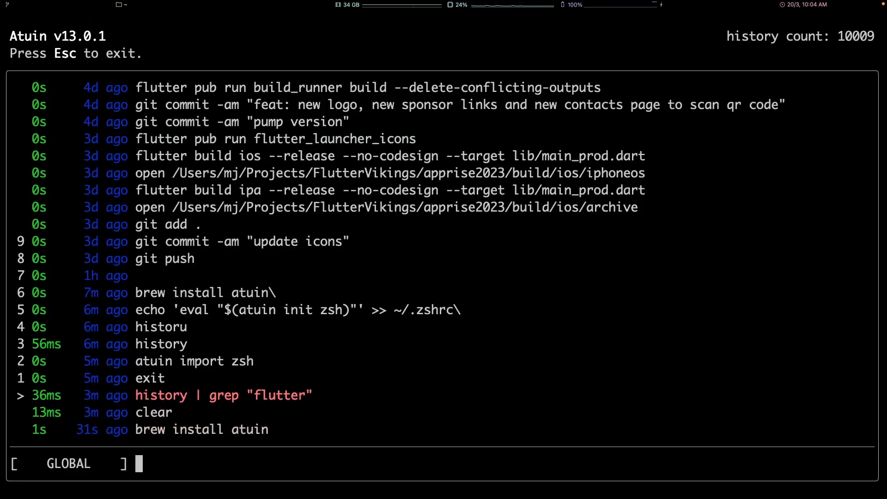
key(Escape)
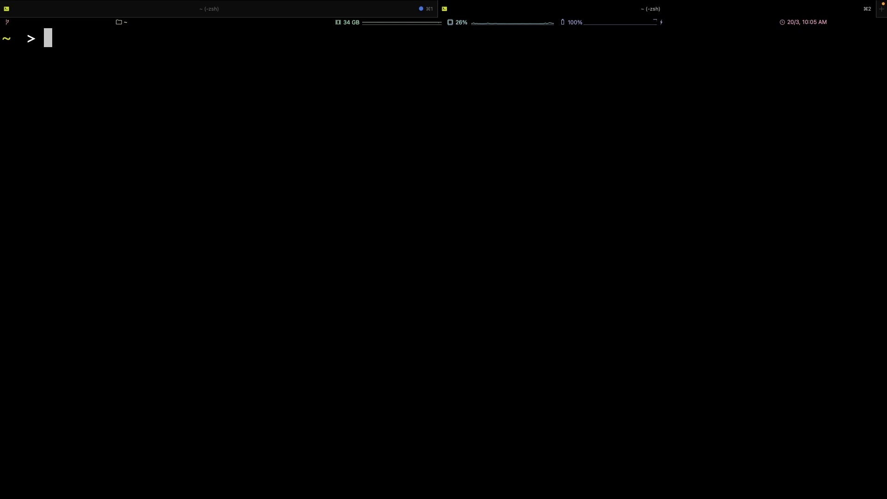
Step: Reopen Atuin's history search and query it for "flutter"
key(ctrl+r)
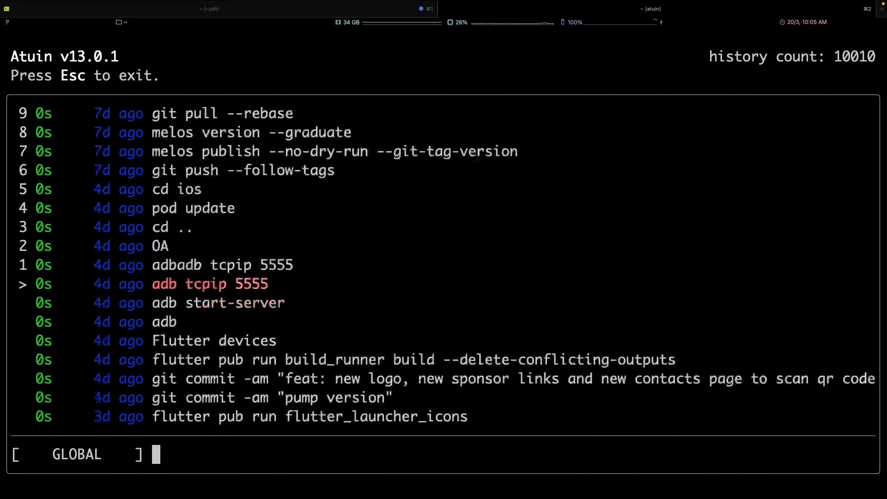
key(Escape)
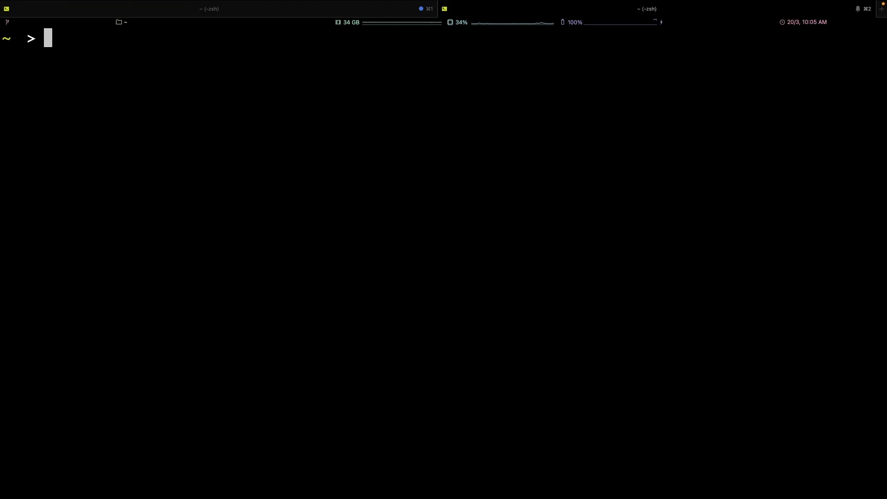
key(ctrl+r)
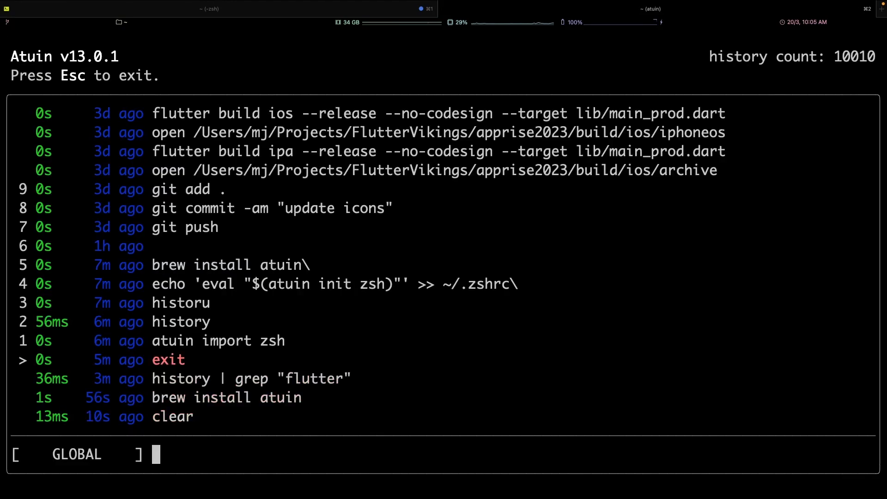
text(flutter)
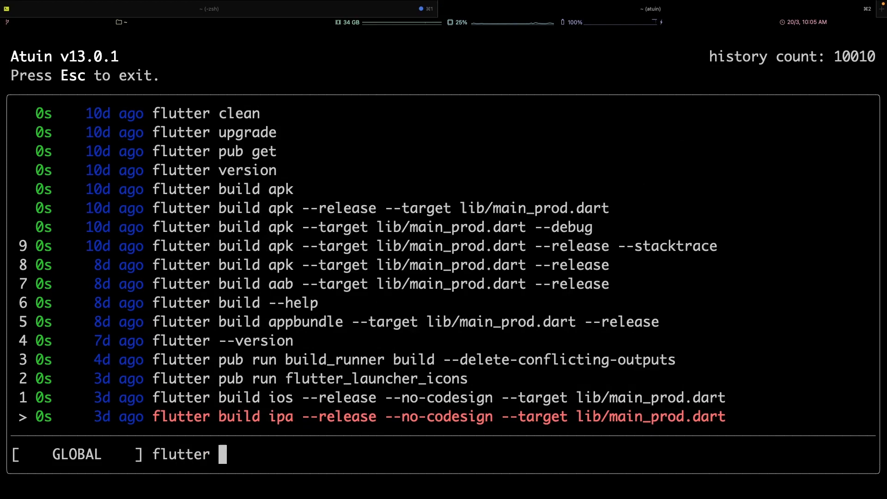
Step: Change the query to "build_runner" and browse the matching commands
text(build runner)
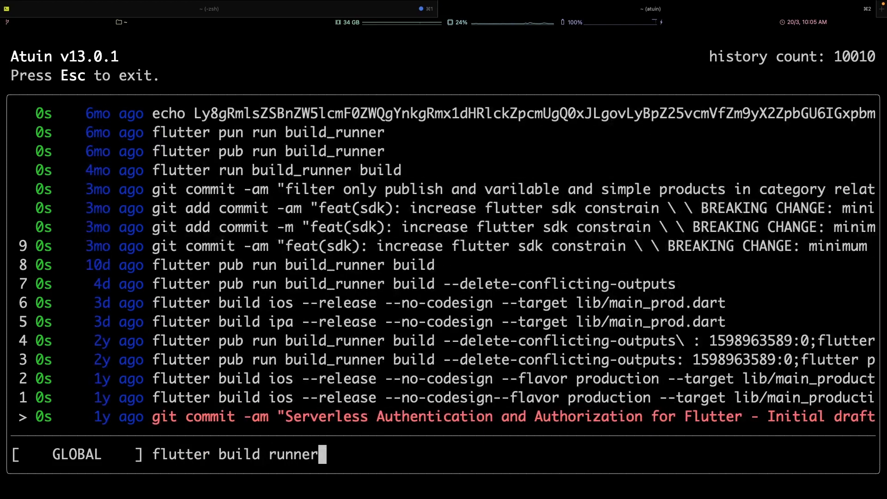
text(b)
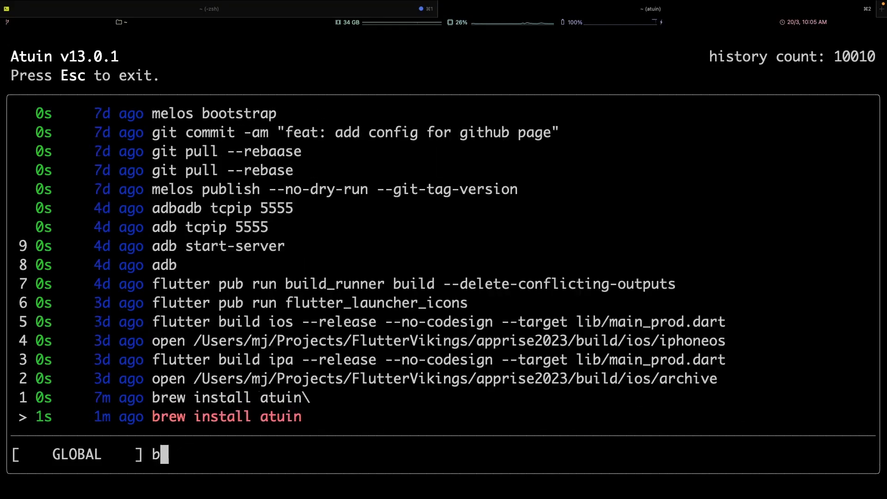
text(uild_runner)
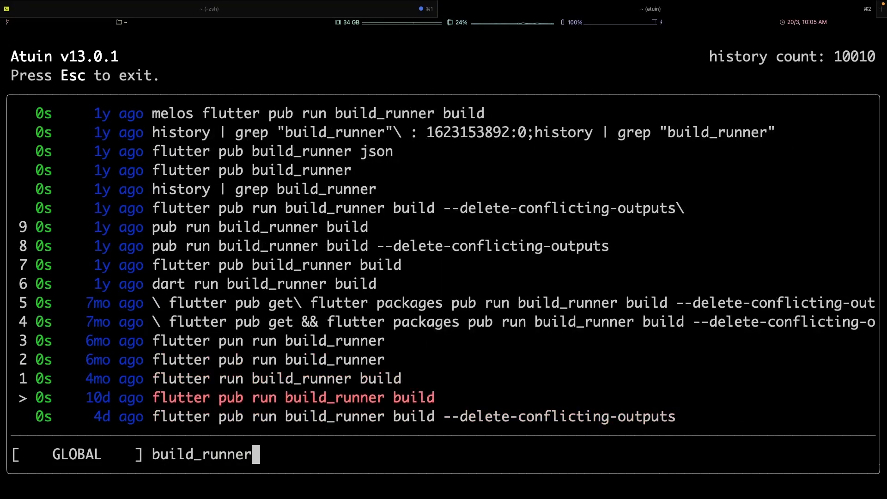
scroll(up, 3)
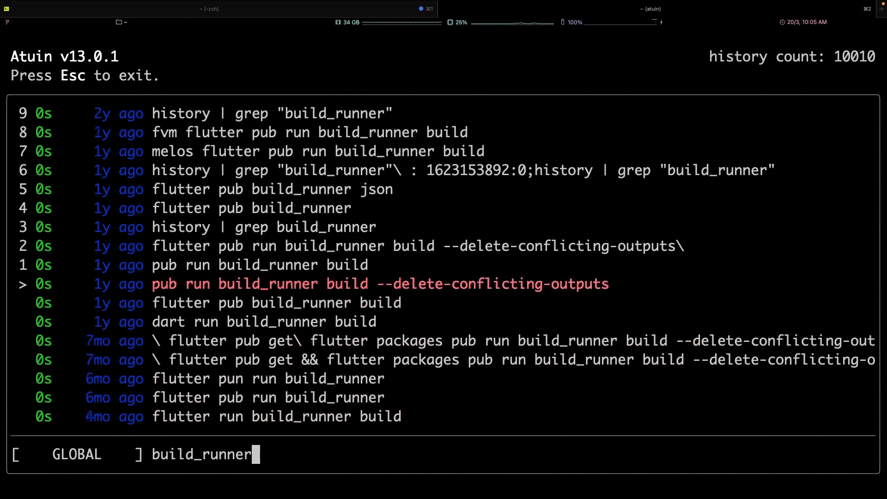
key(up)
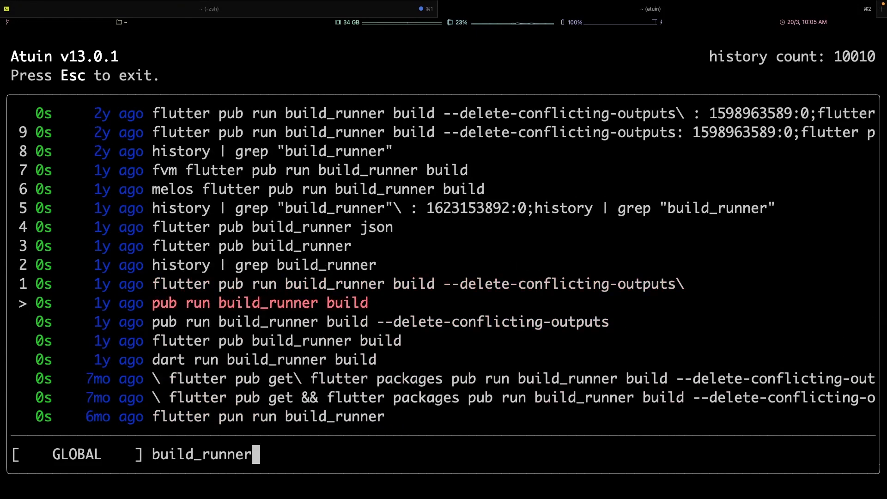
Step: Close Atuin's history search, returning to an empty zsh prompt
key(Escape)
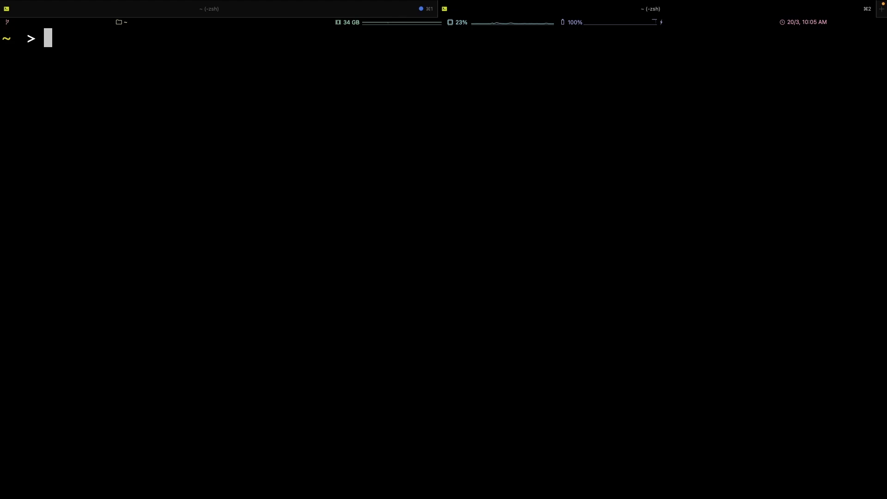